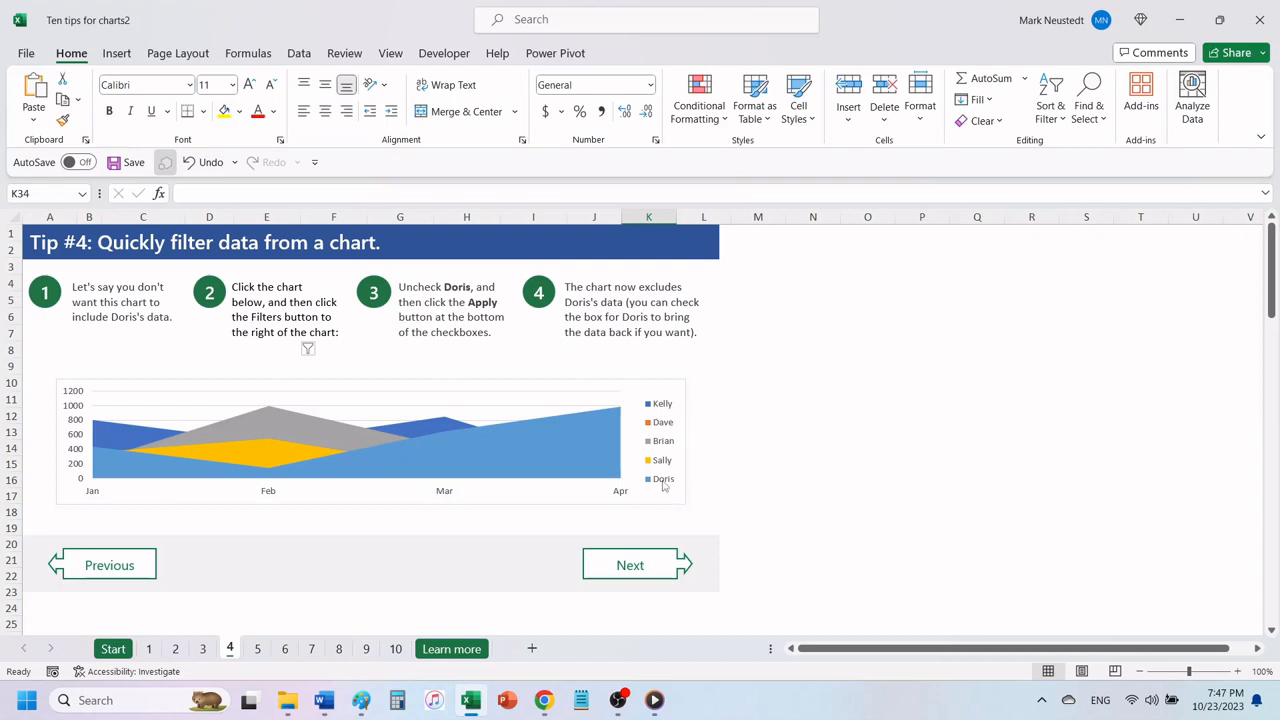
pyautogui.moveTo(662, 482)
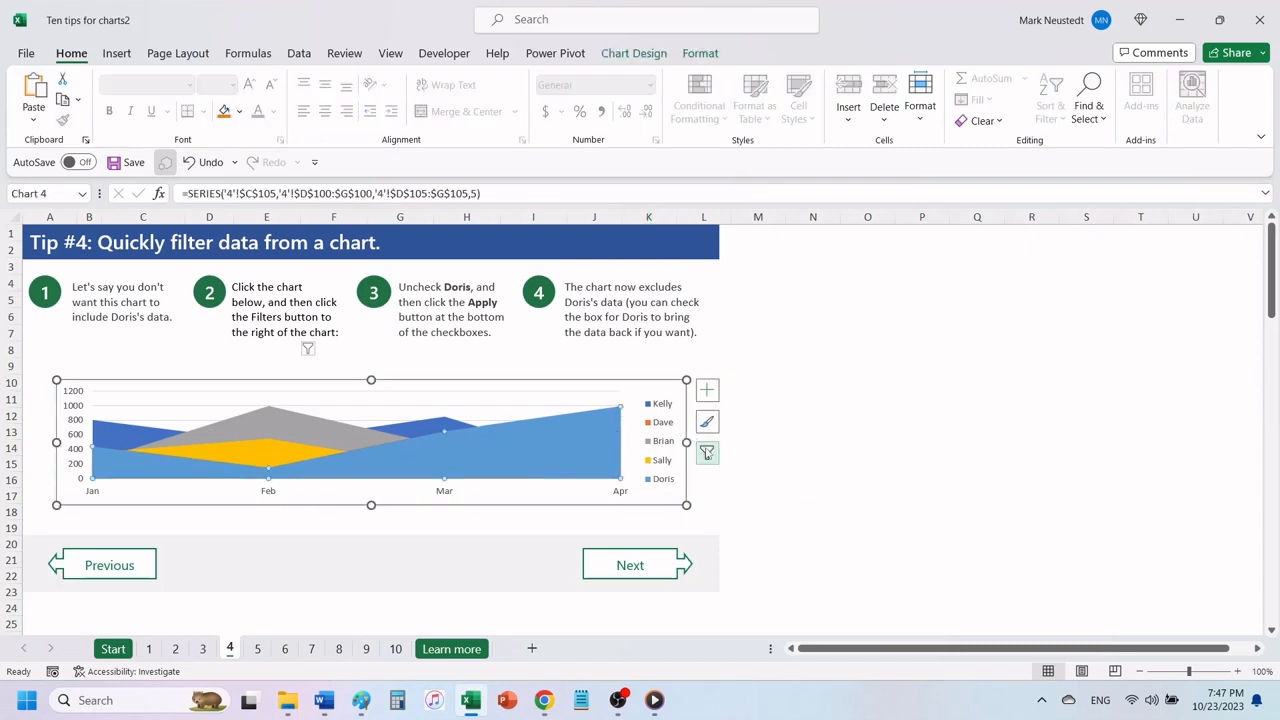
# Step: Uncheck Doris in the chart filter so only Kelly, Dave, Brian and Sally are plotted
pyautogui.click(706, 452)
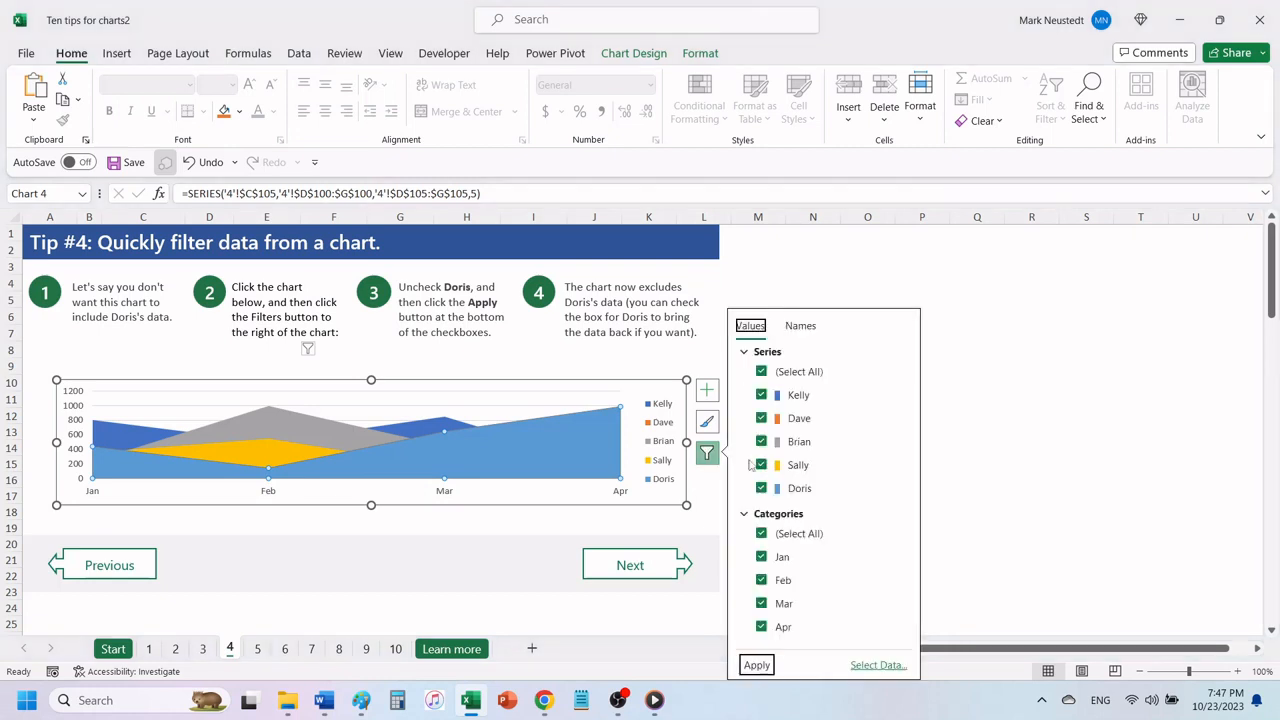
pyautogui.click(760, 488)
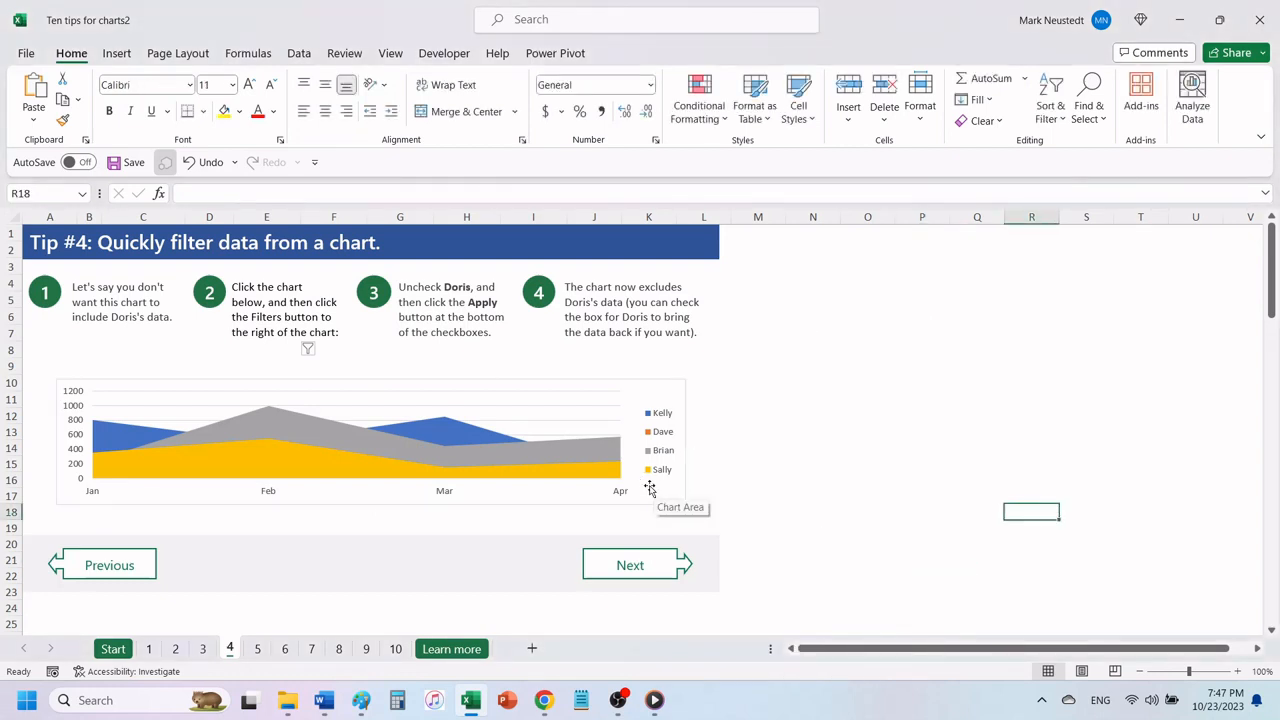
pyautogui.moveTo(804, 486)
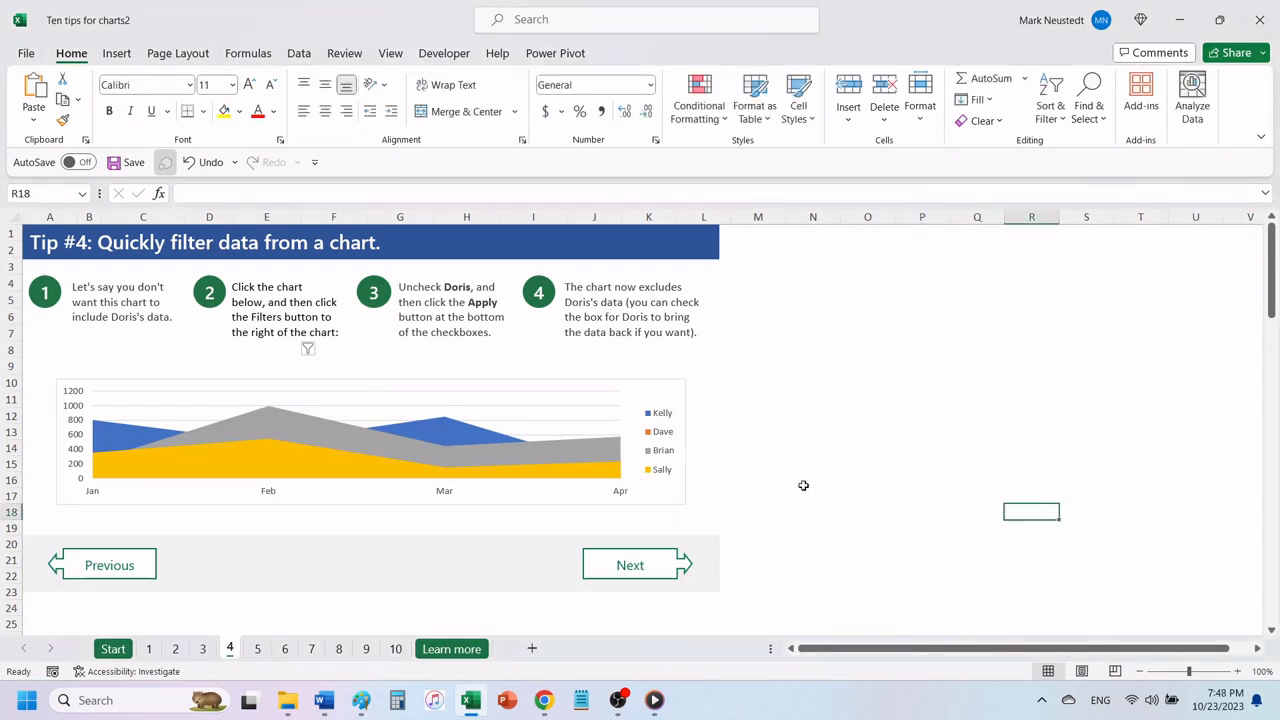